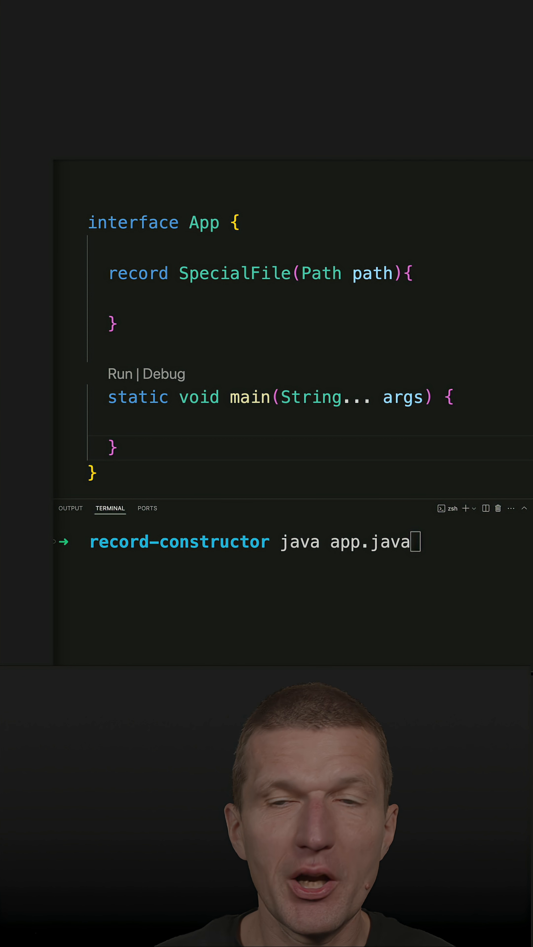
- Add a public SpecialFile(String stringPath) constructor delegating to this(Path.of(stringPath))
{"action": "double_click", "coordinate": [319, 273]}
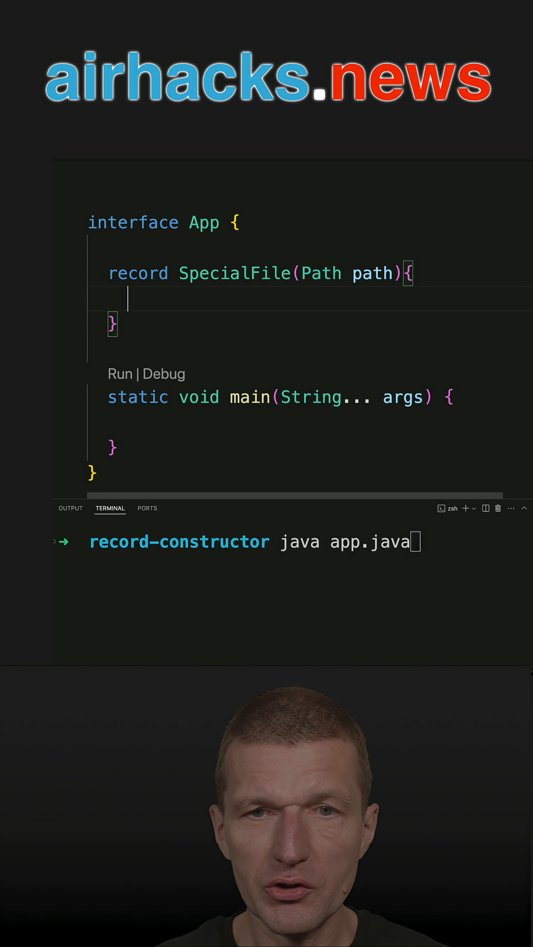
{"action": "type", "text": "public SpecialFile"}
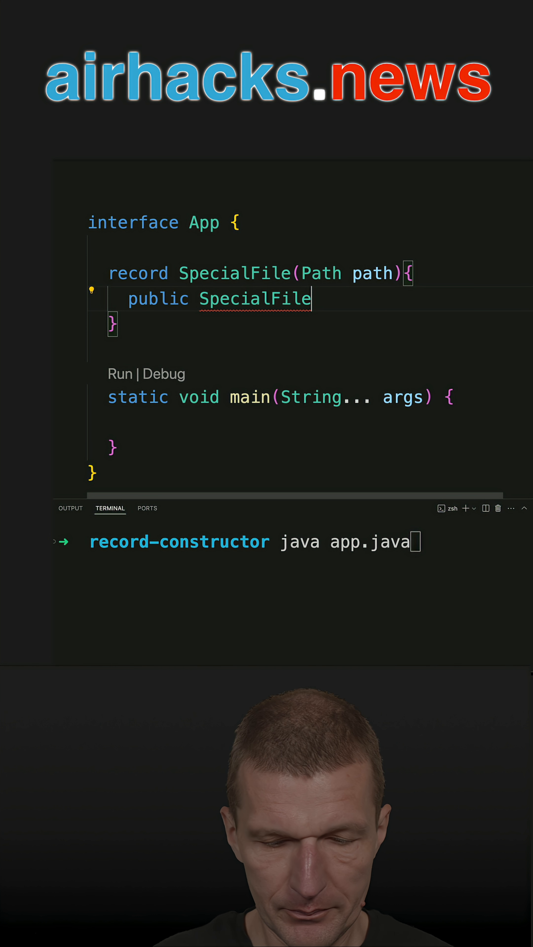
{"action": "type", "text": "(String path){"}
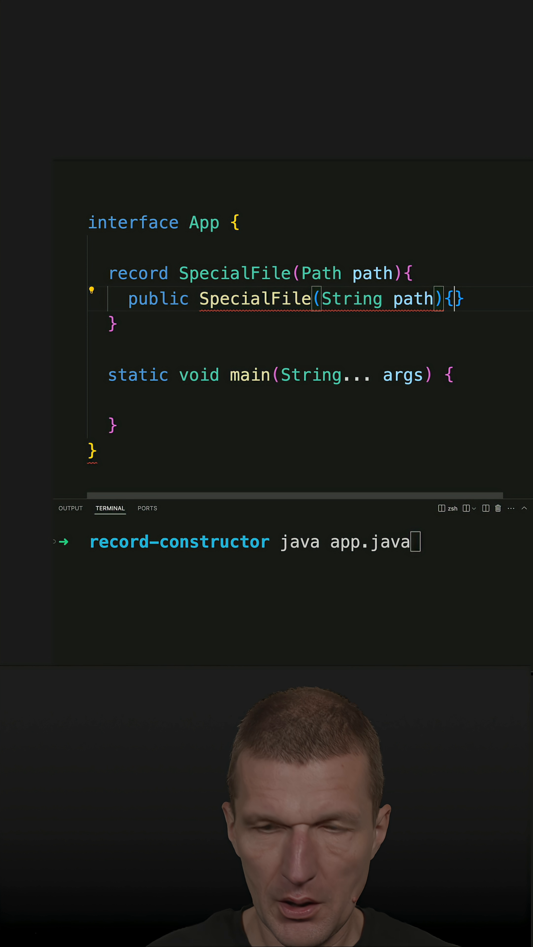
{"action": "type", "text": "this"}
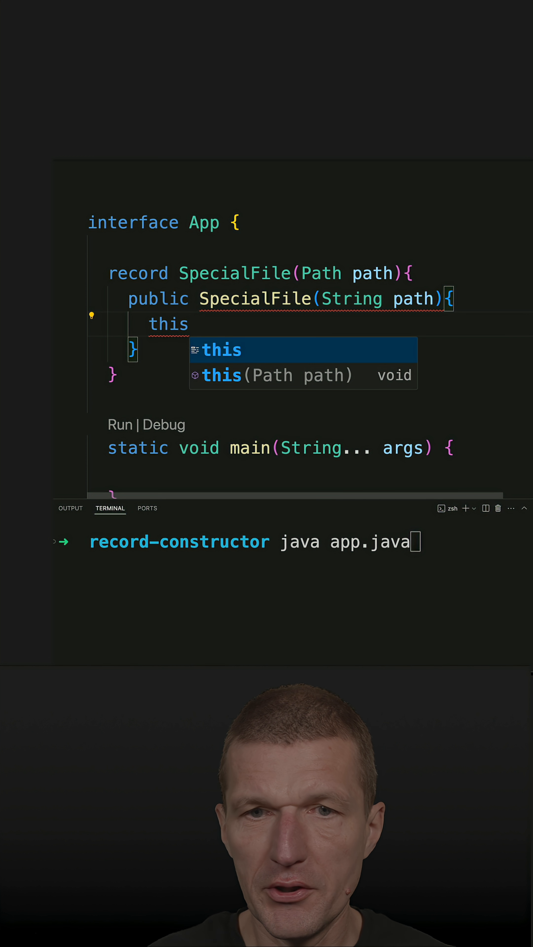
{"action": "type", "text": "()"}
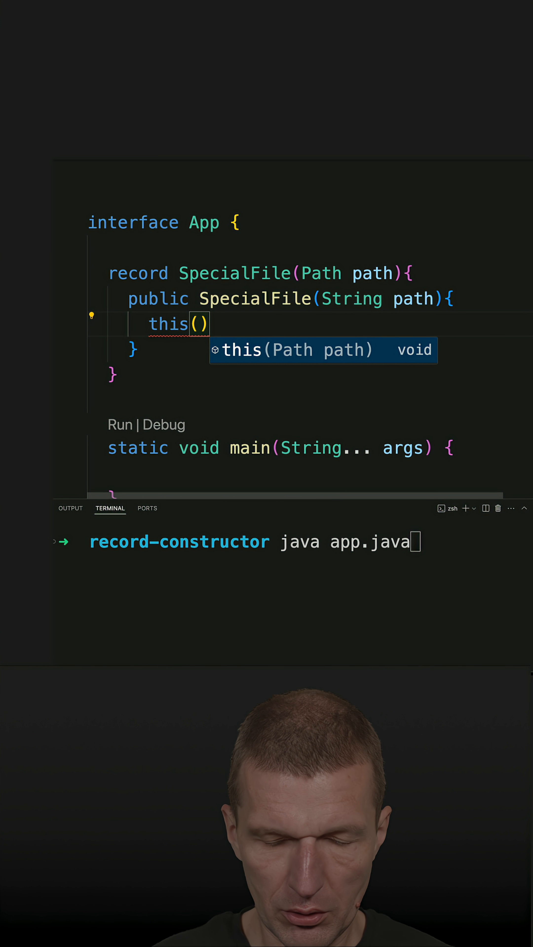
{"action": "type", "text": ";"}
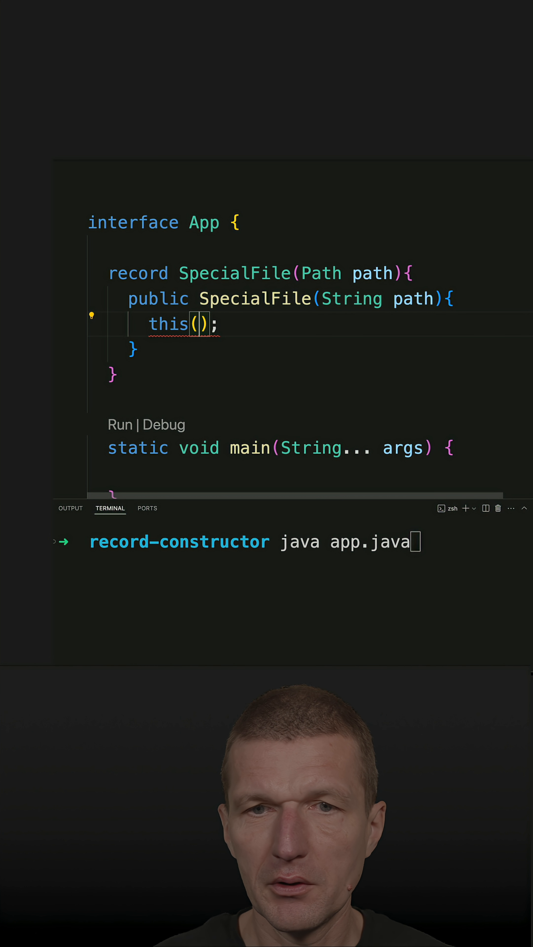
{"action": "type", "text": "Path.p"}
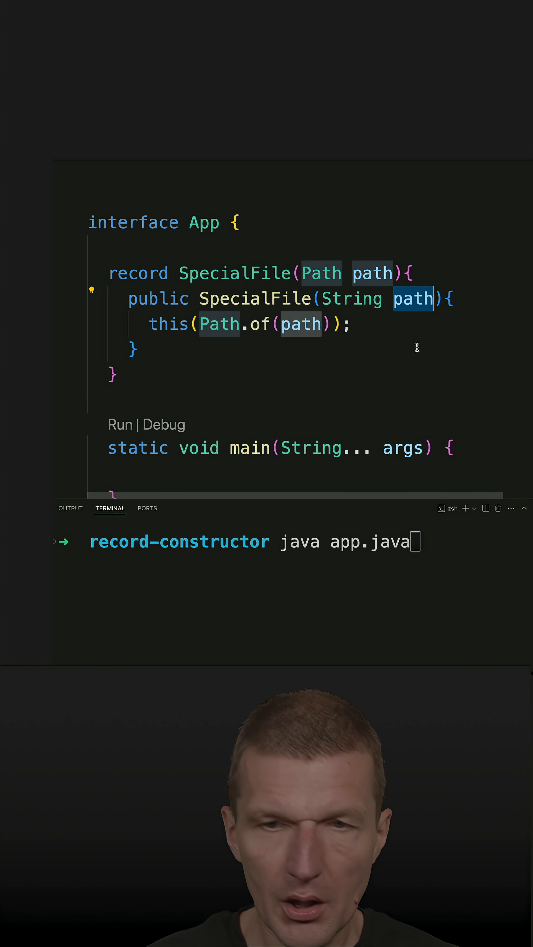
{"action": "type", "text": "stringP"}
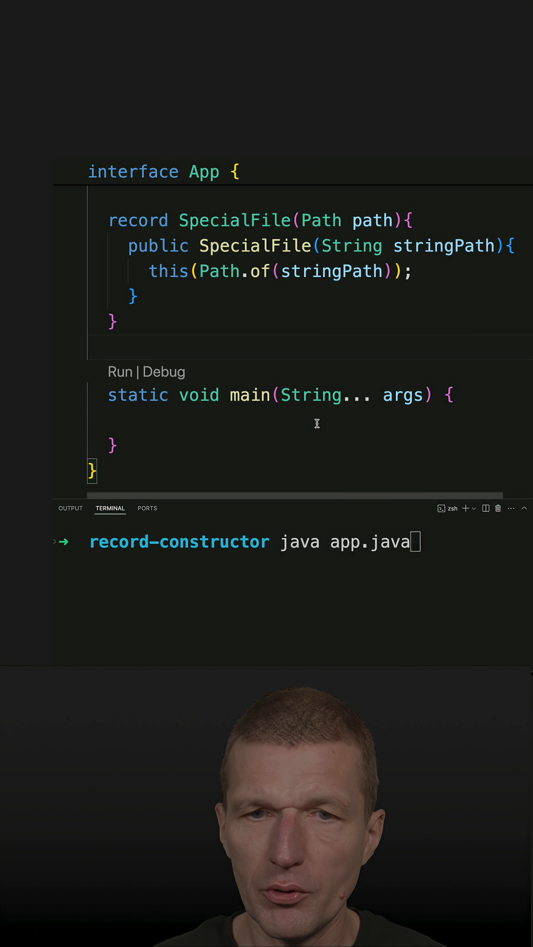
- Add an empty out.println(); call in main
{"action": "type", "text": "out.println();"}
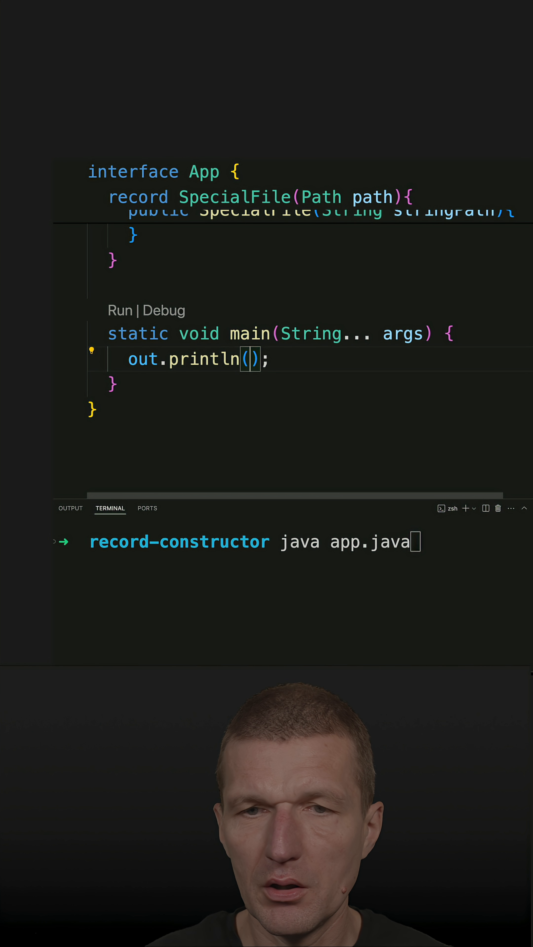
- Inside println, construct new SpecialFile("app.java"), correcting the mistyped "APP.J" literal to lowercase
{"action": "type", "text": "new"}
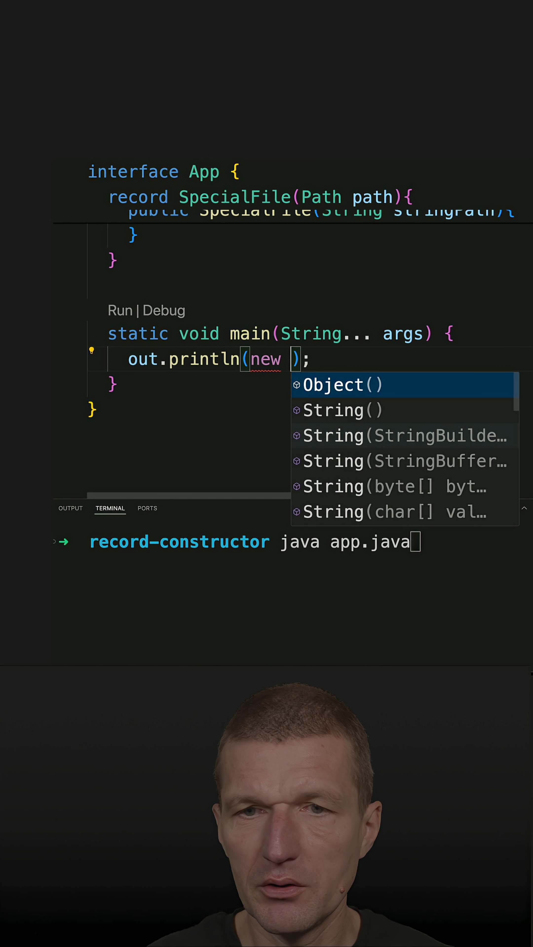
{"action": "type", "text": "SpecialFile(null"}
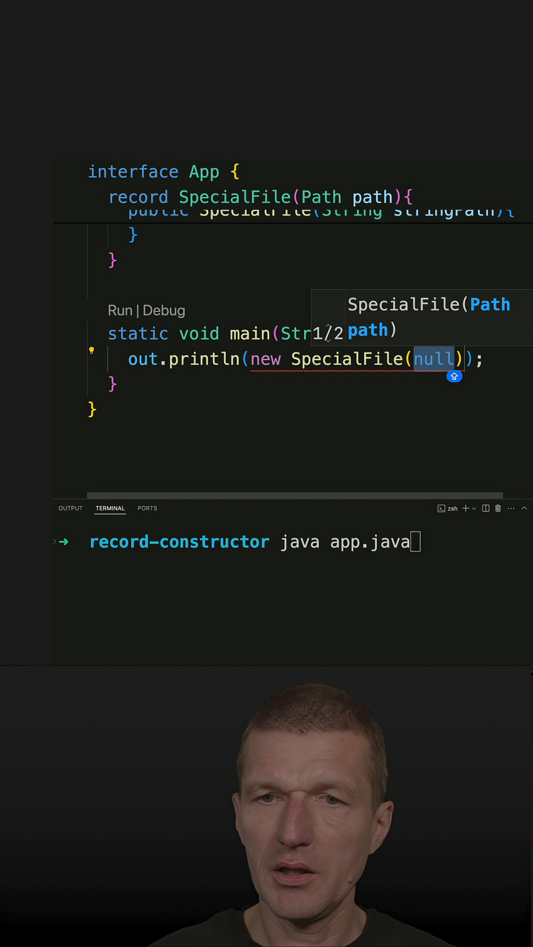
{"action": "type", "text": "\"APP.J\""}
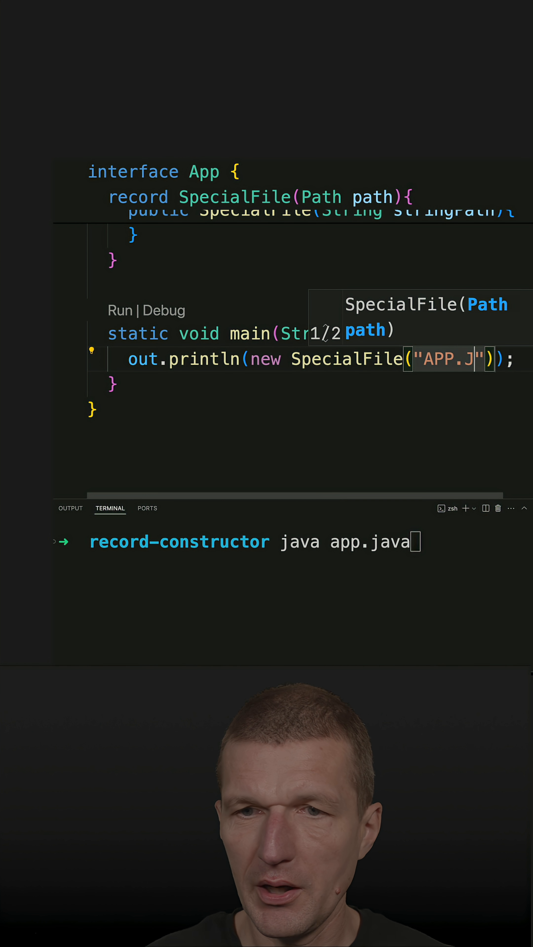
{"action": "key", "text": "Backspace"}
{"action": "type", "text": "jav"}
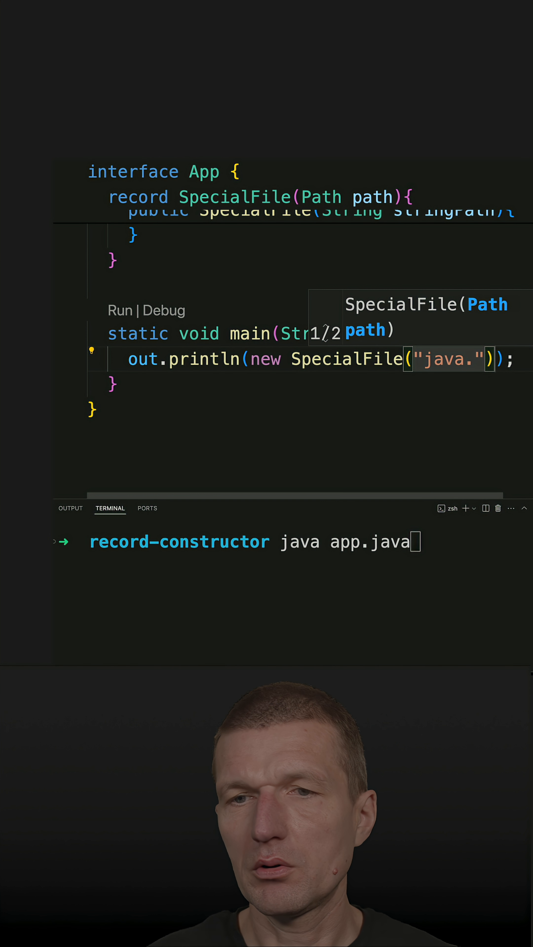
{"action": "type", "text": "app.ja"}
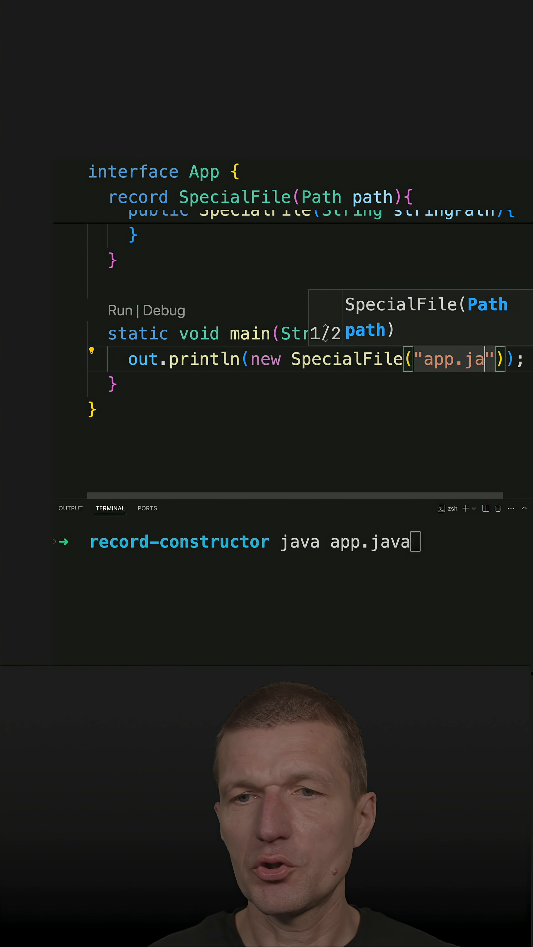